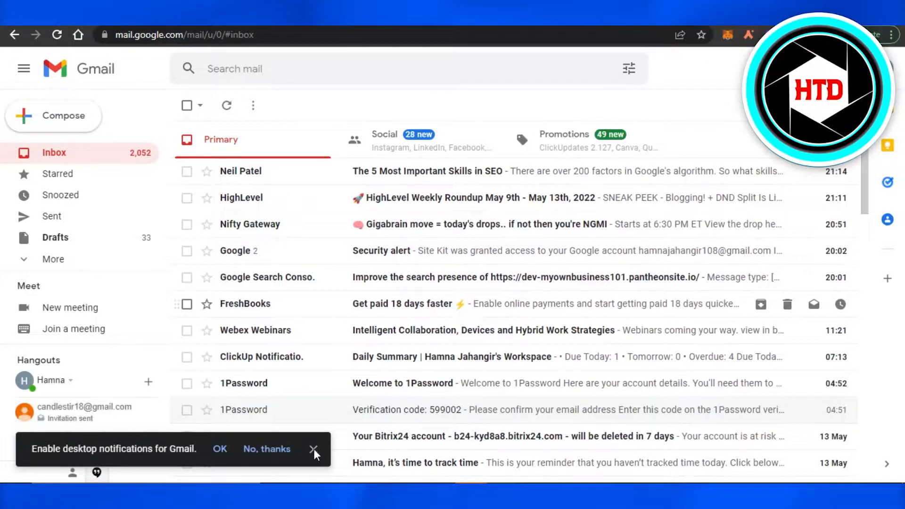
# Dismiss the desktop notifications banner and start a blank new message.
pyautogui.click(314, 449)
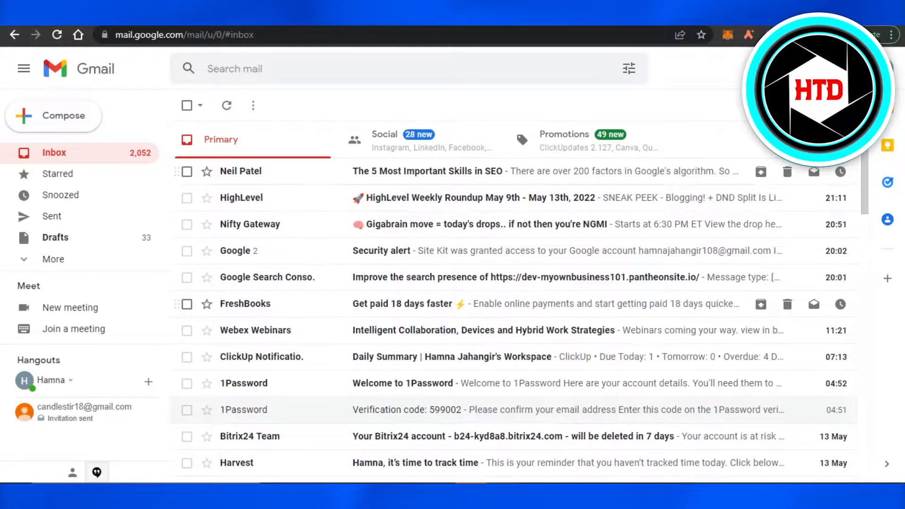
pyautogui.scroll(-3)
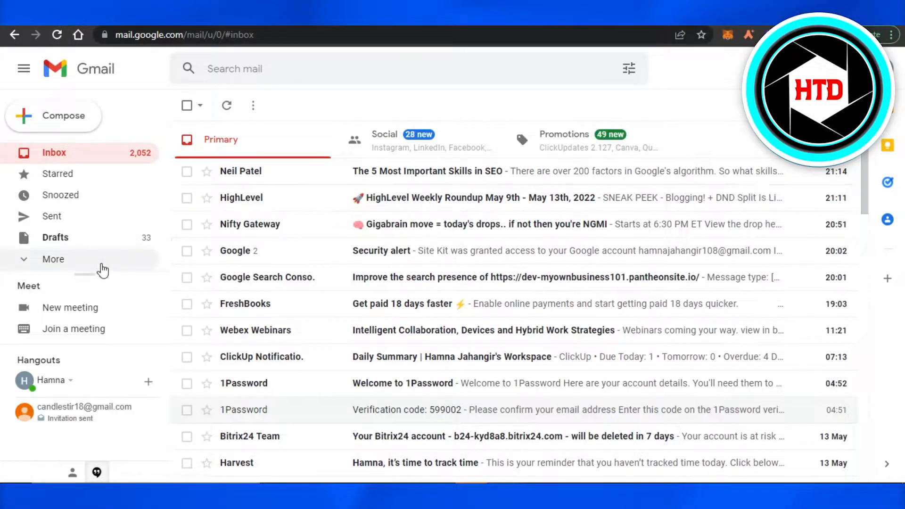
pyautogui.click(52, 115)
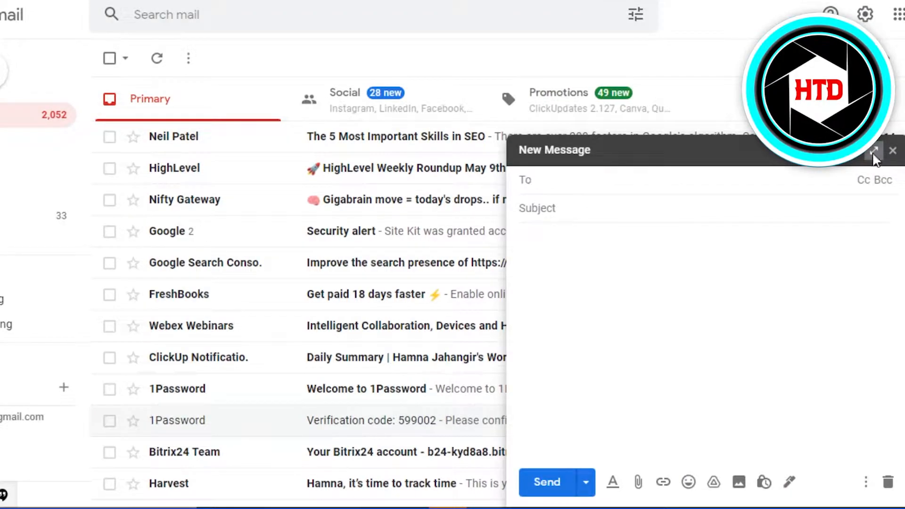
pyautogui.click(872, 150)
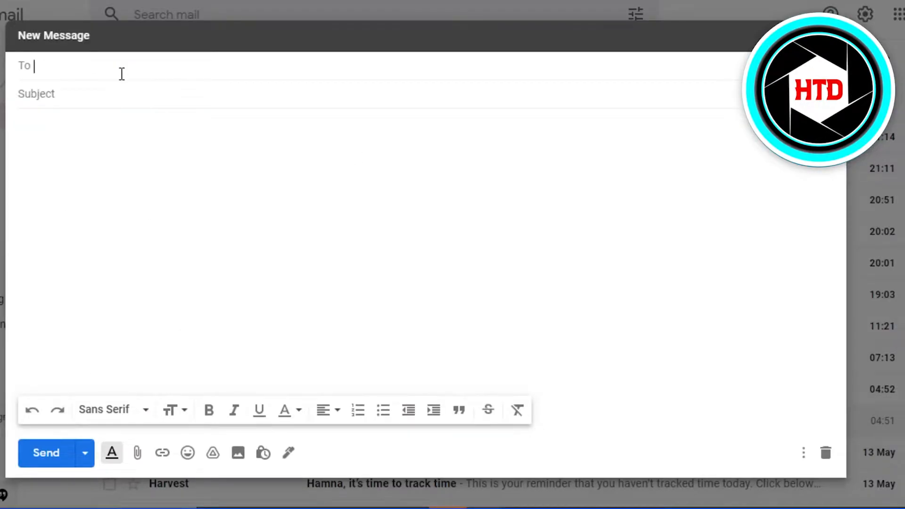
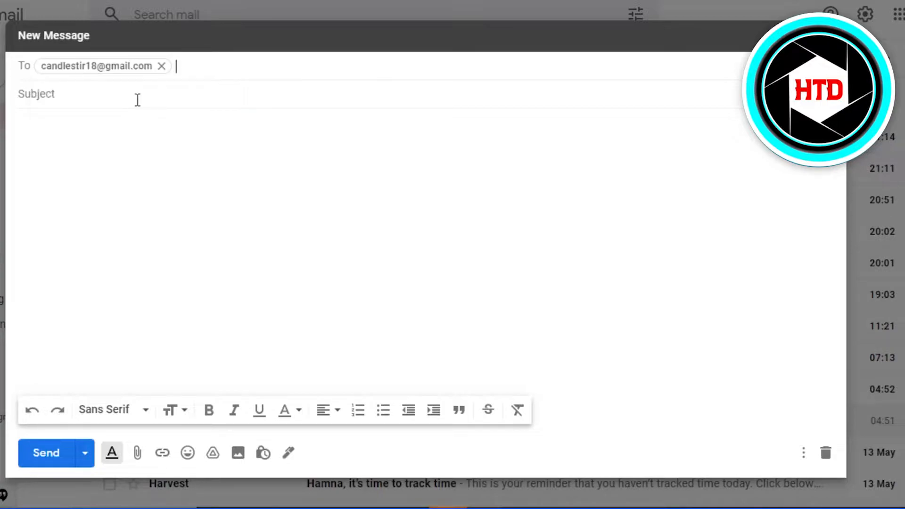
pyautogui.click(119, 93)
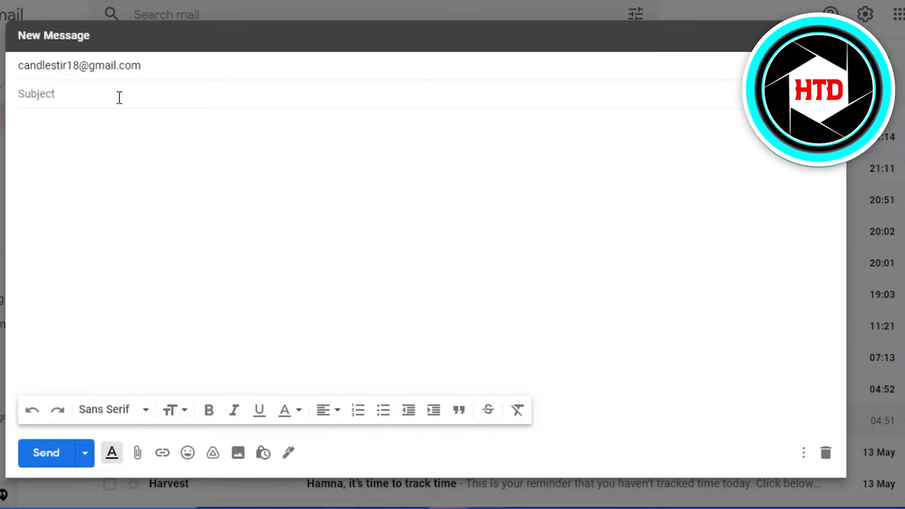
pyautogui.write('work')
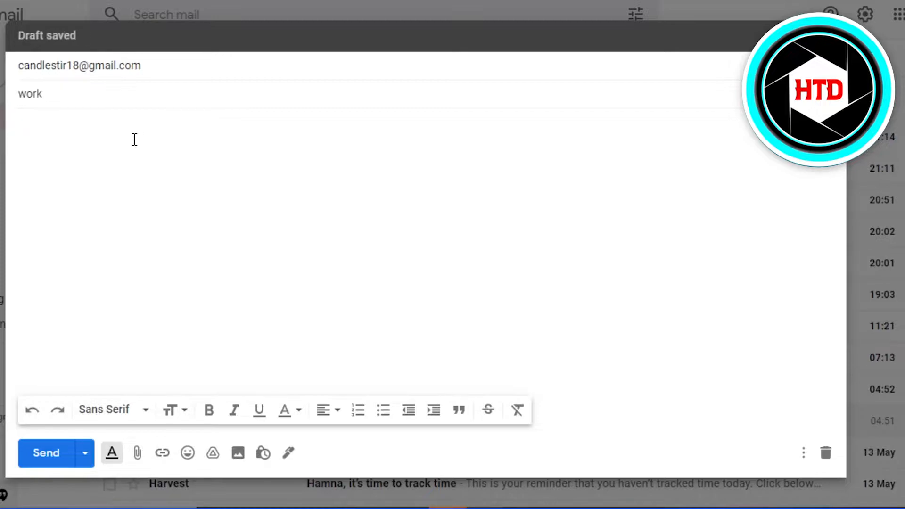
pyautogui.write('hello,')
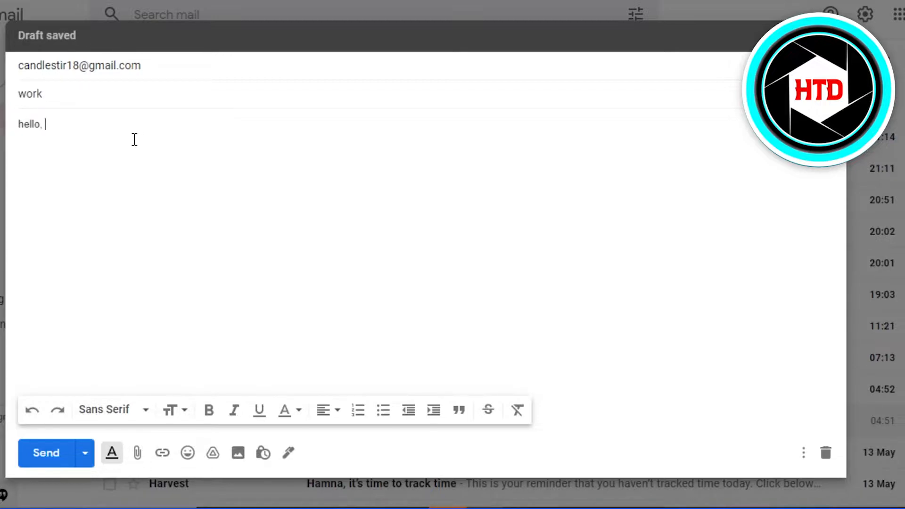
pyautogui.write('......')
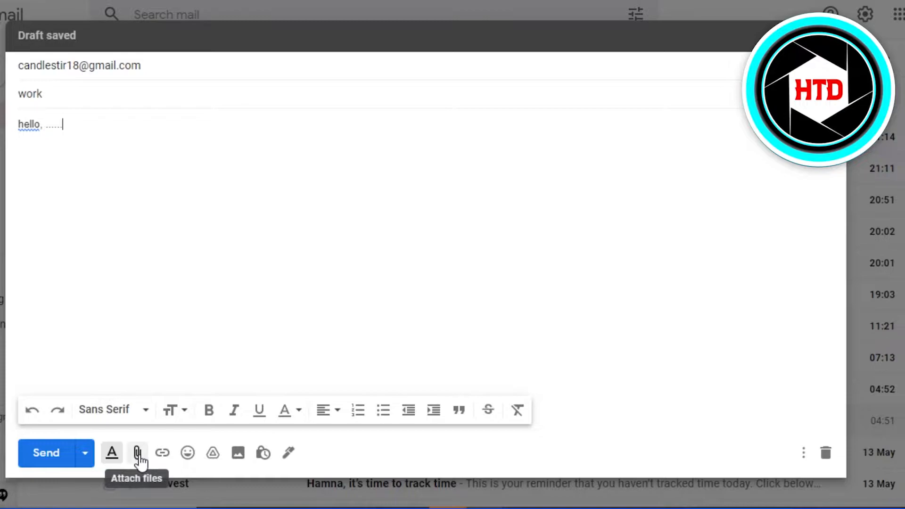
# Attach HSK2练习册答案.pdf to the draft from the file dialog.
pyautogui.click(138, 452)
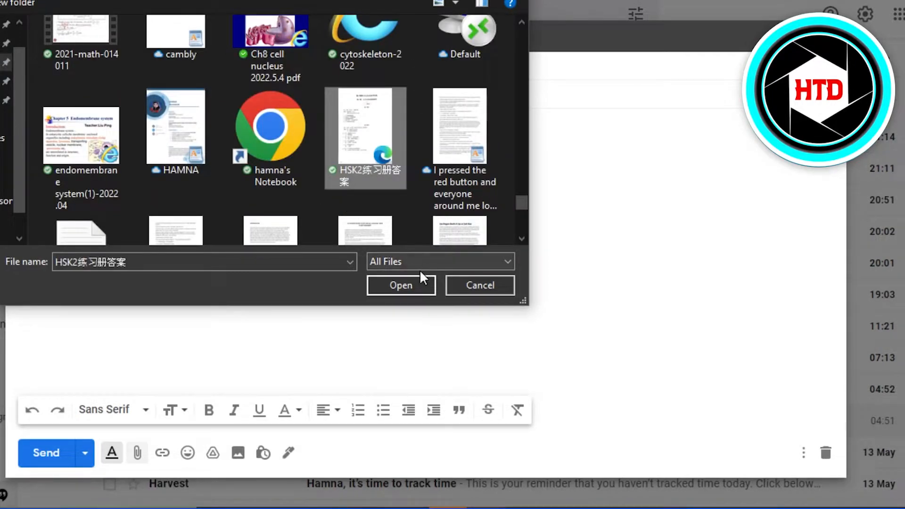
pyautogui.click(401, 285)
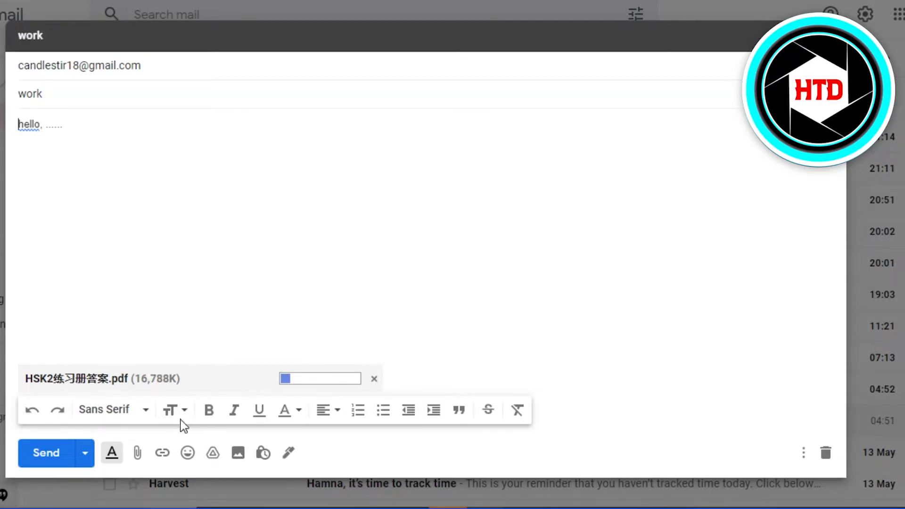
pyautogui.moveTo(136, 453)
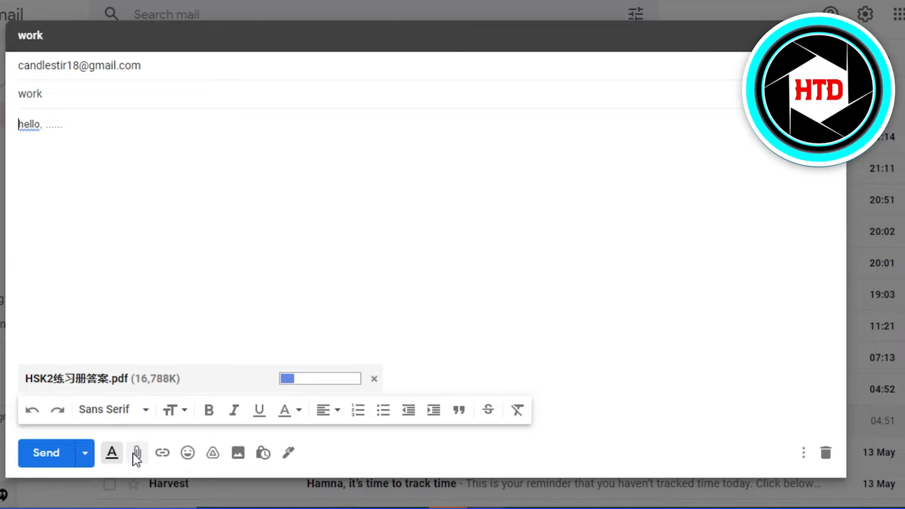
# Attach the photo as a second file alongside the PDF.
pyautogui.click(137, 452)
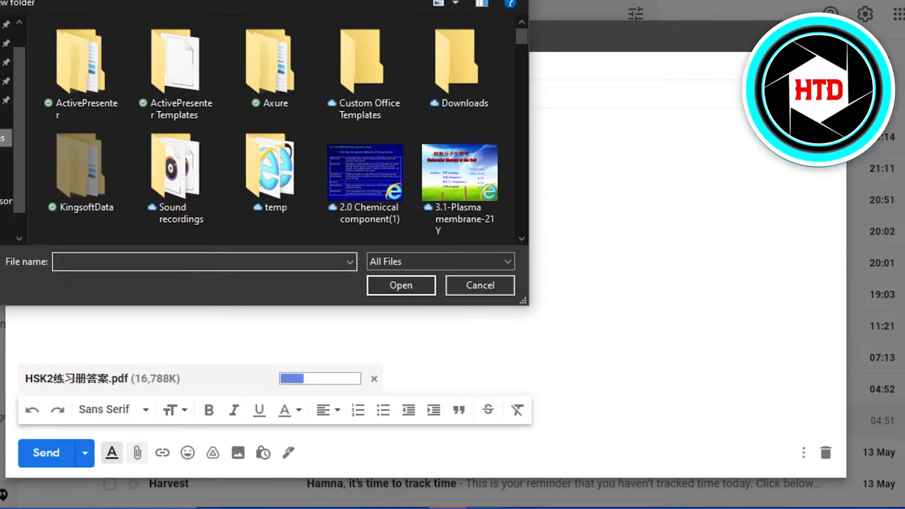
pyautogui.scroll(-3)
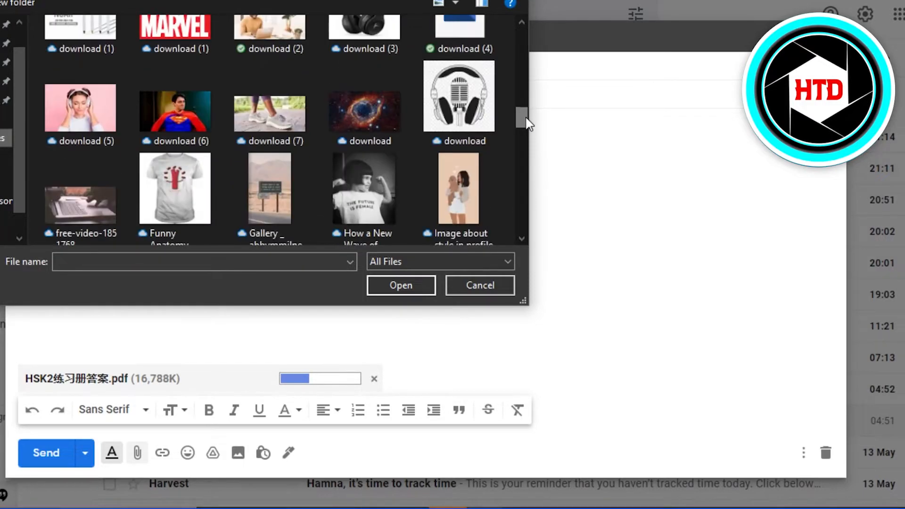
pyautogui.scroll(-3)
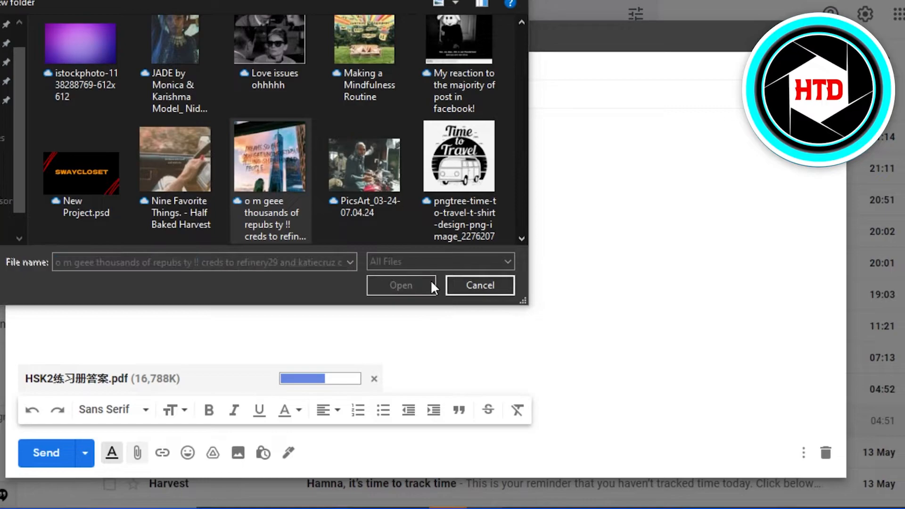
pyautogui.click(400, 285)
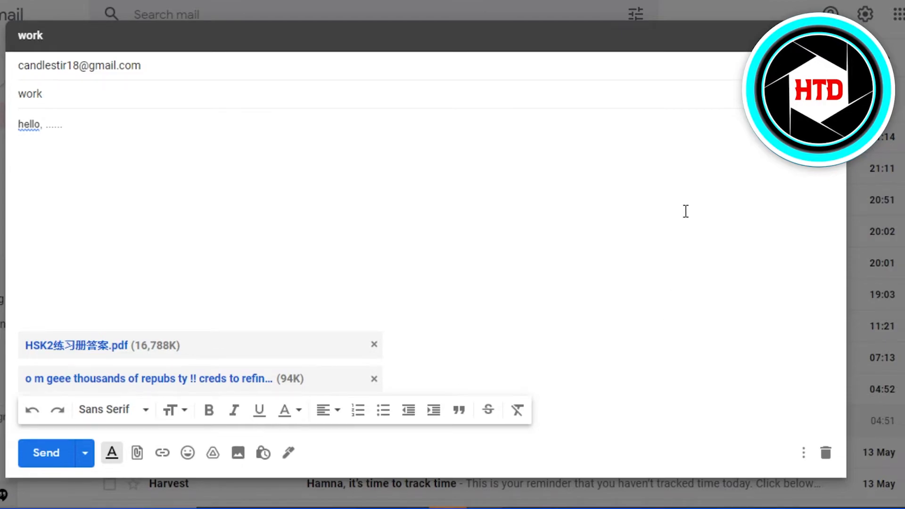
# Send the 'work' email and view it in the Sent folder with both attachments.
pyautogui.click(45, 452)
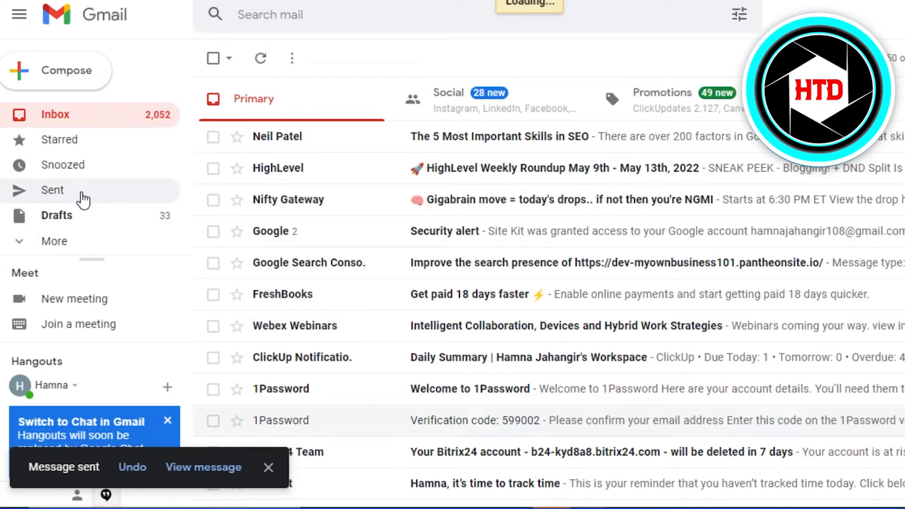
pyautogui.click(52, 190)
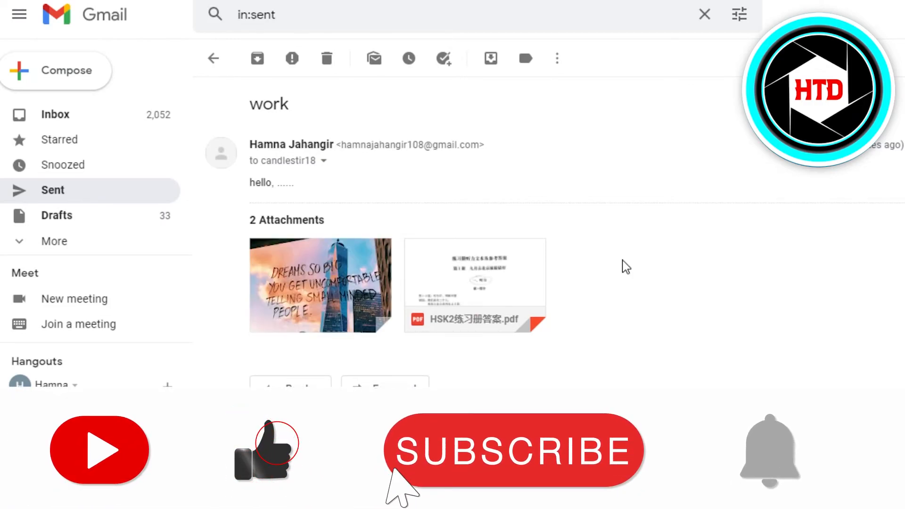
pyautogui.click(513, 450)
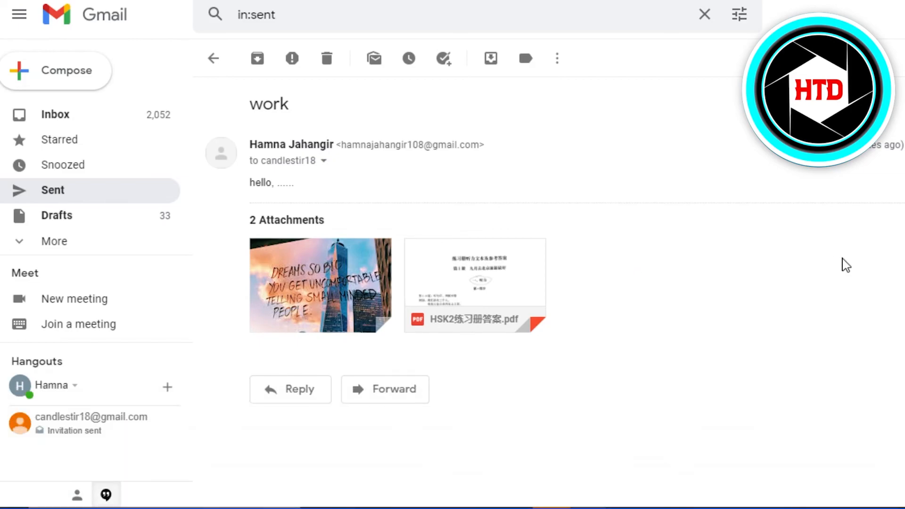
pyautogui.moveTo(724, 478)
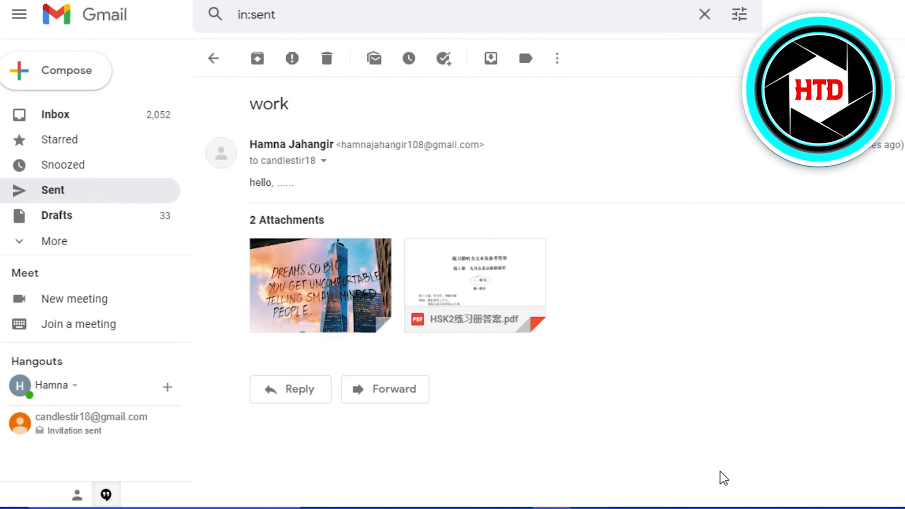